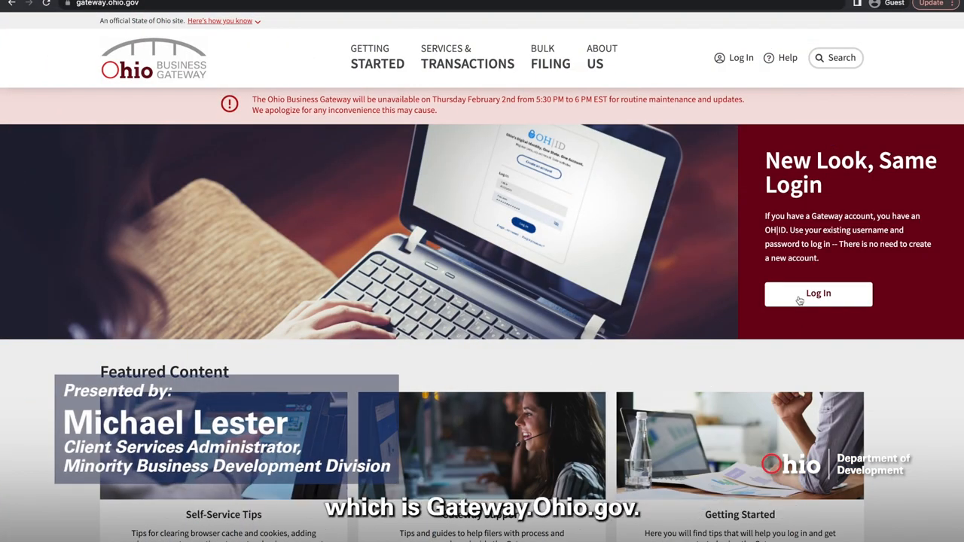
Go from the Gateway home page to the OH|ID sign-in page via Log In.
left_click(818, 294)
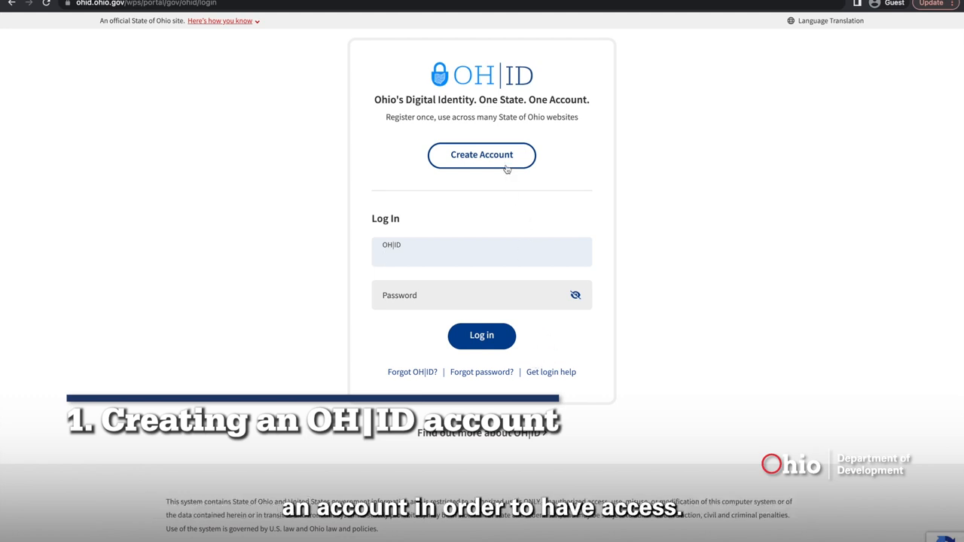
left_click(482, 155)
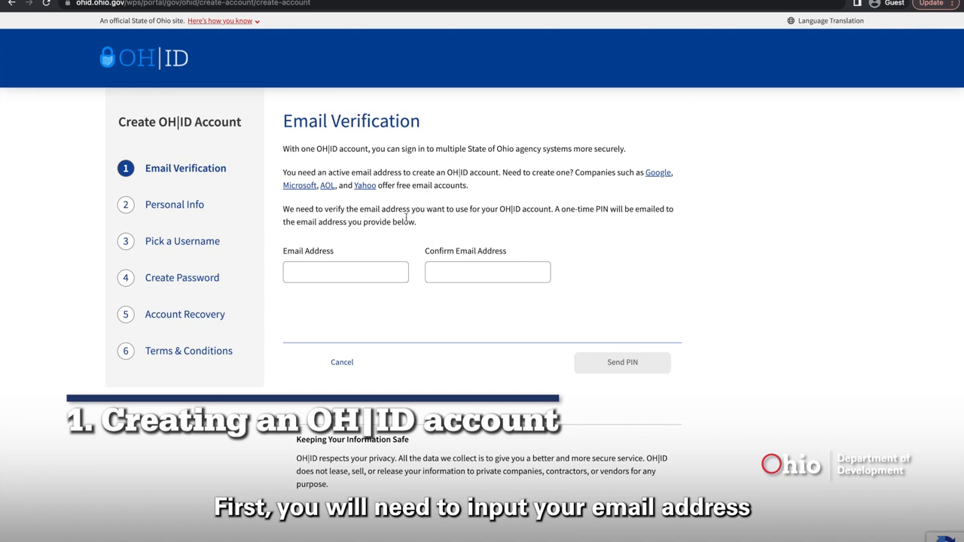
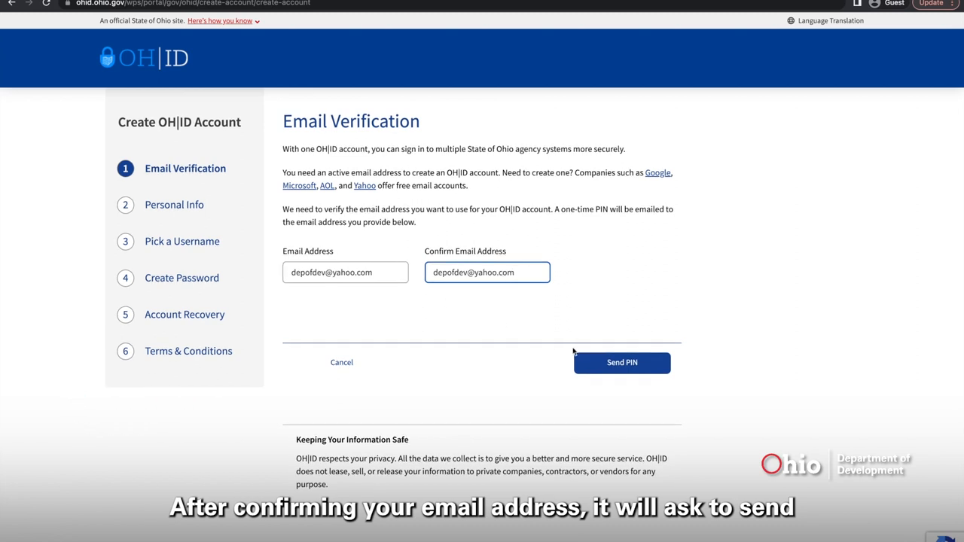
left_click(621, 363)
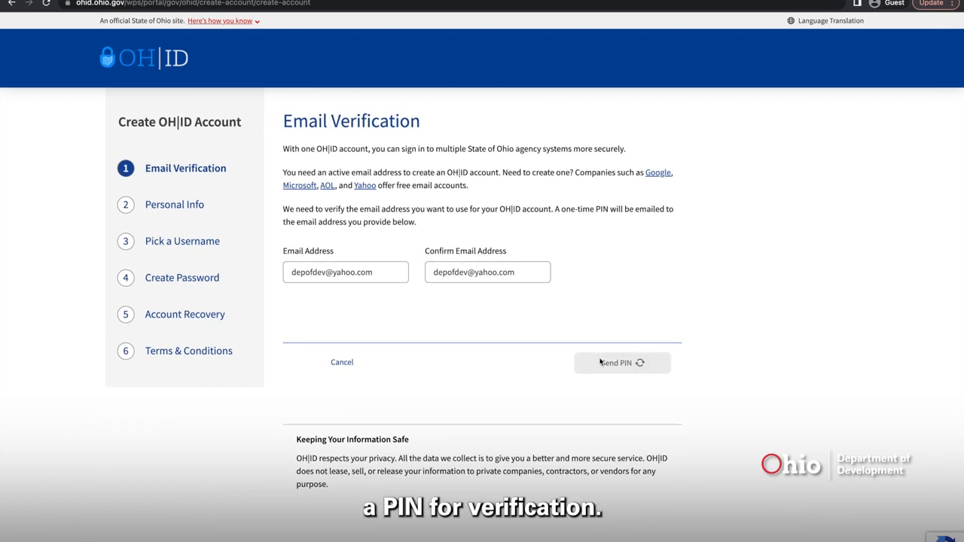
left_click(623, 362)
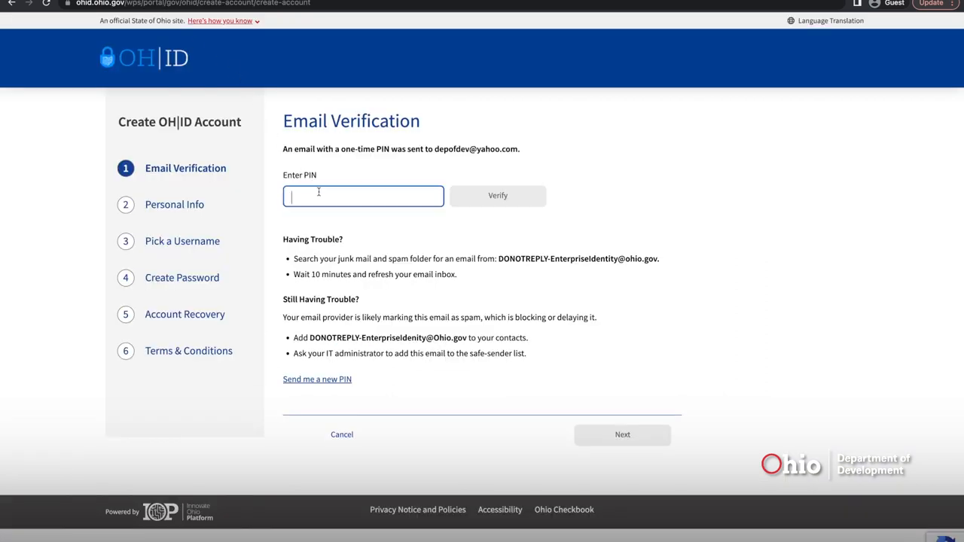
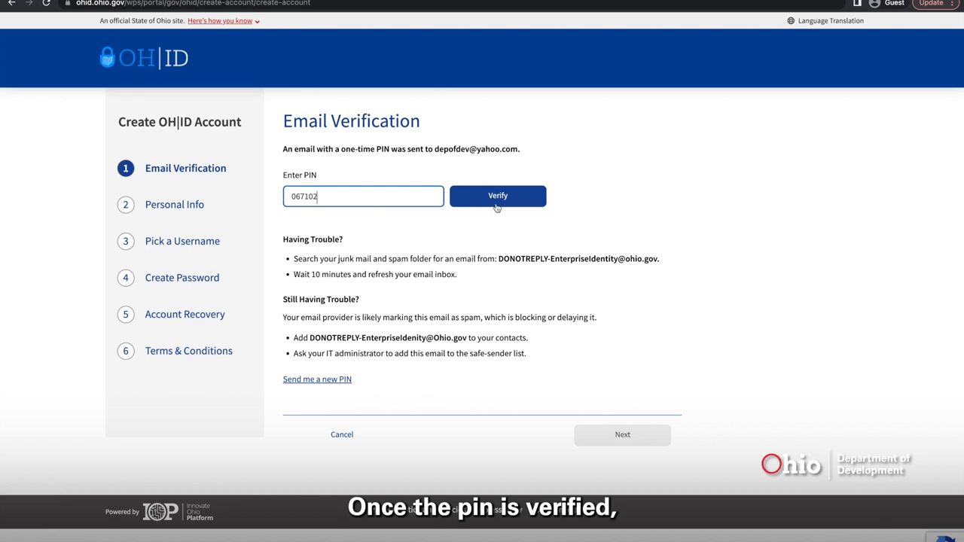
left_click(498, 196)
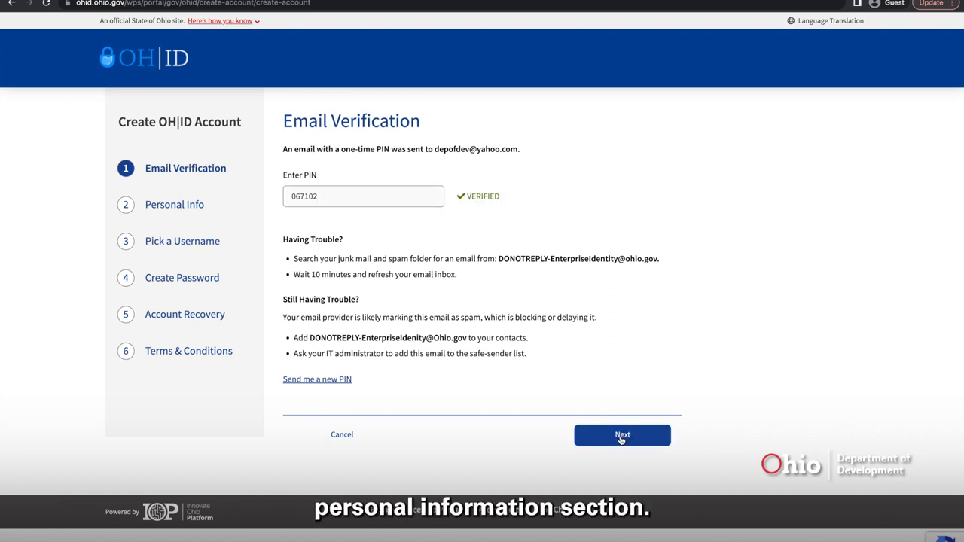
left_click(622, 435)
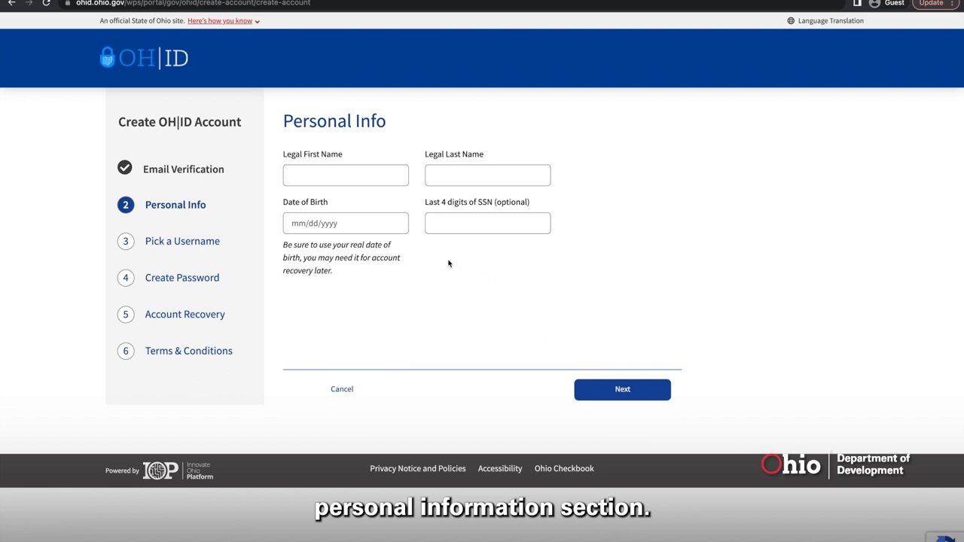
Enter the legal first name 'Department' and remaining personal info, then continue.
left_click(346, 175)
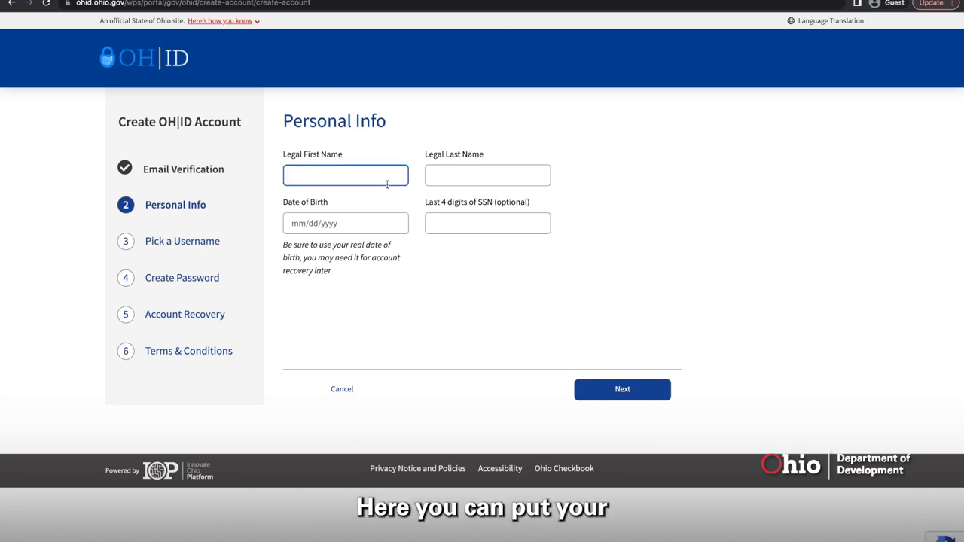
type("Department")
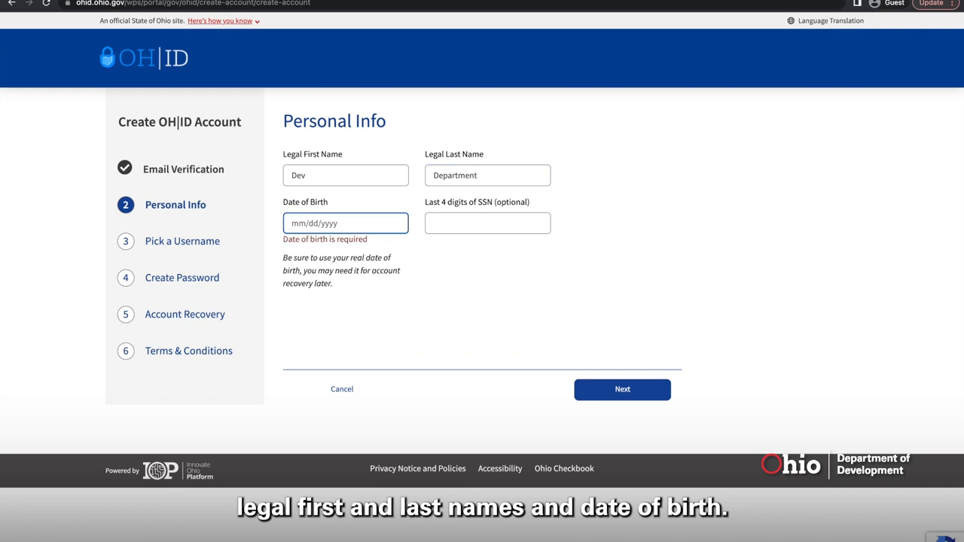
left_click(488, 223)
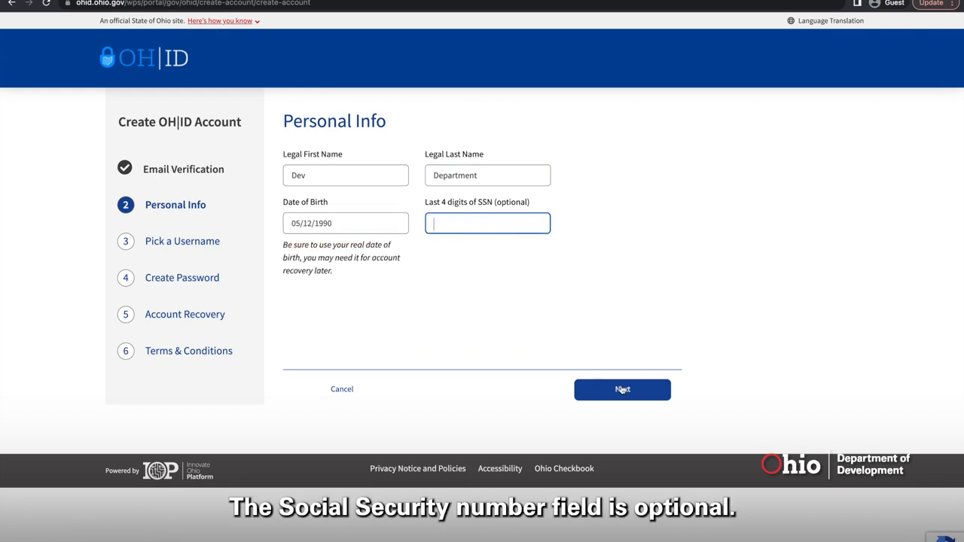
left_click(622, 388)
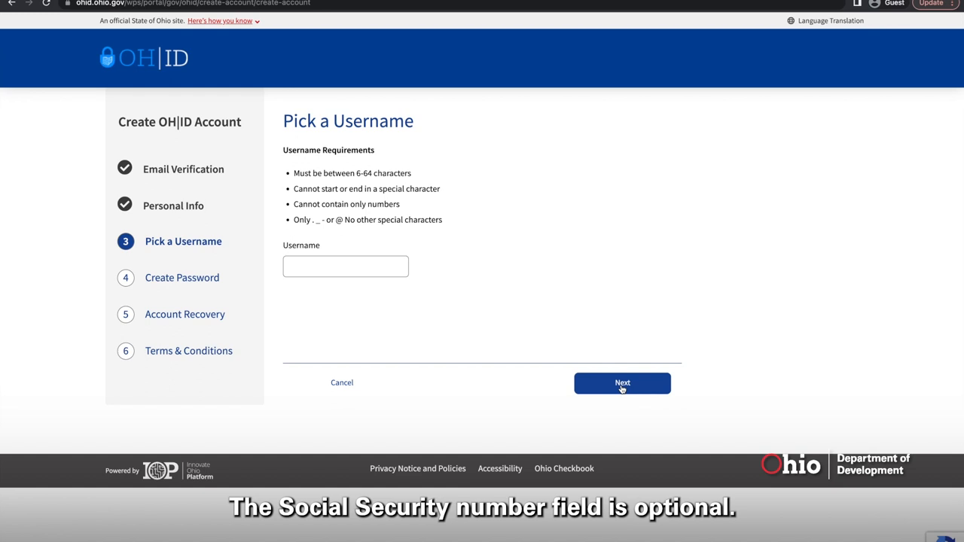
mouse_move(414, 271)
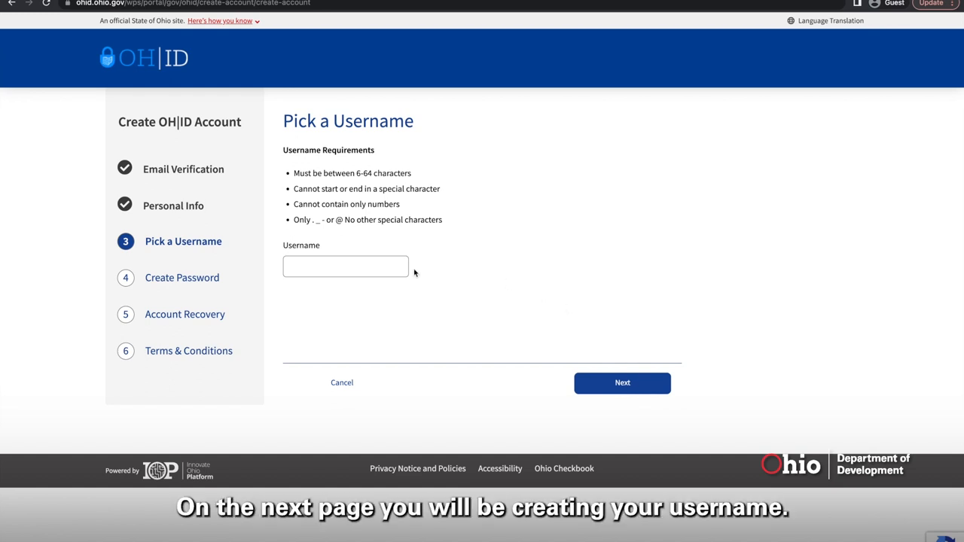
Choose the username 'dep' and proceed to the Create Password step.
type("depofdev")
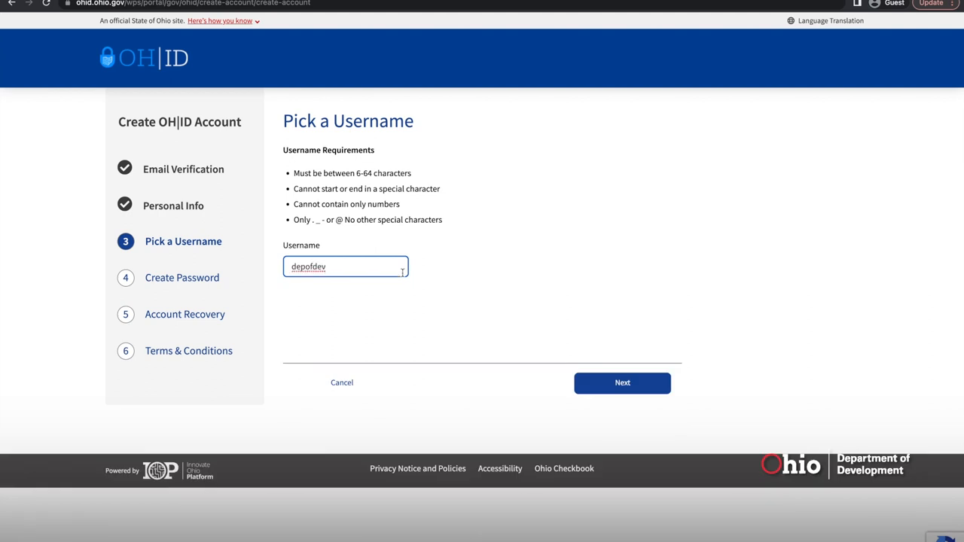
left_click(623, 384)
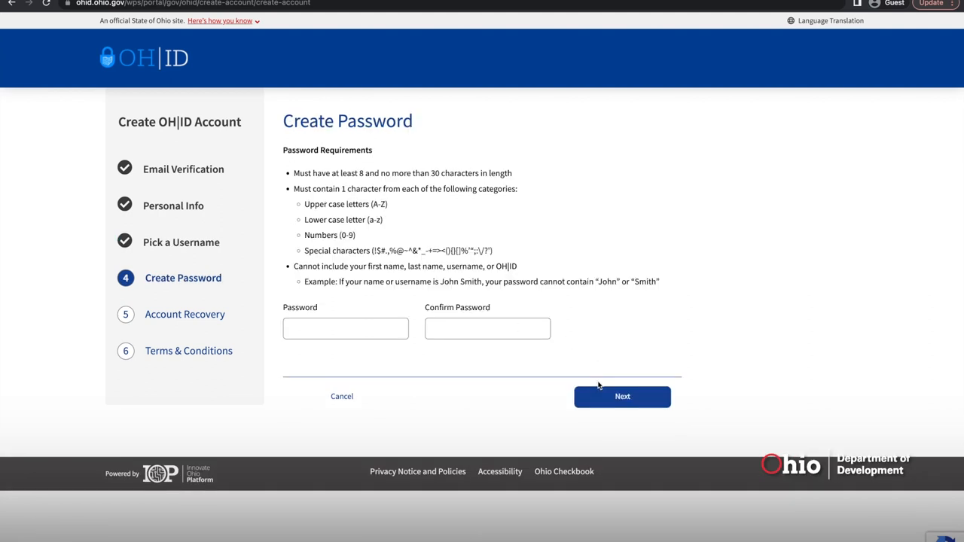
Set and confirm the account password, then skip mobile number recovery.
type("•••")
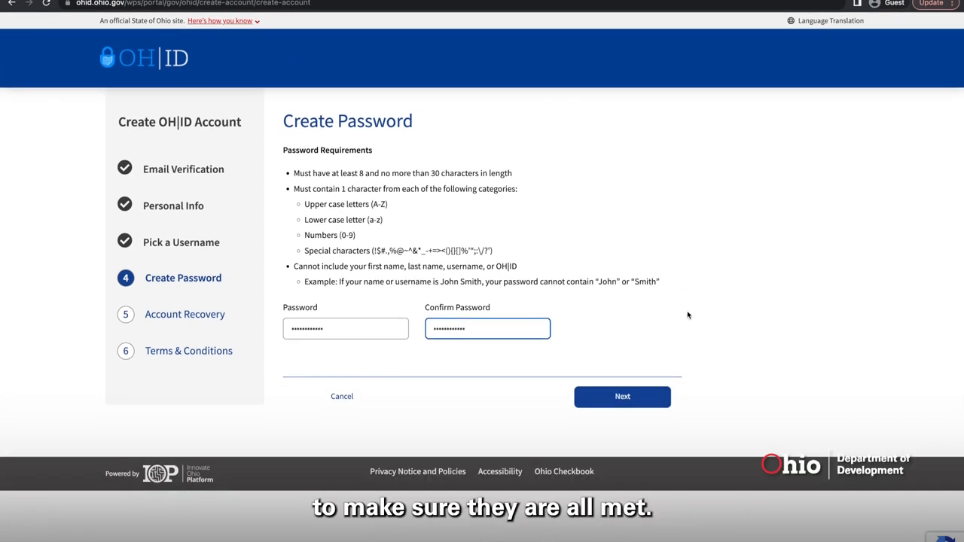
left_click(623, 398)
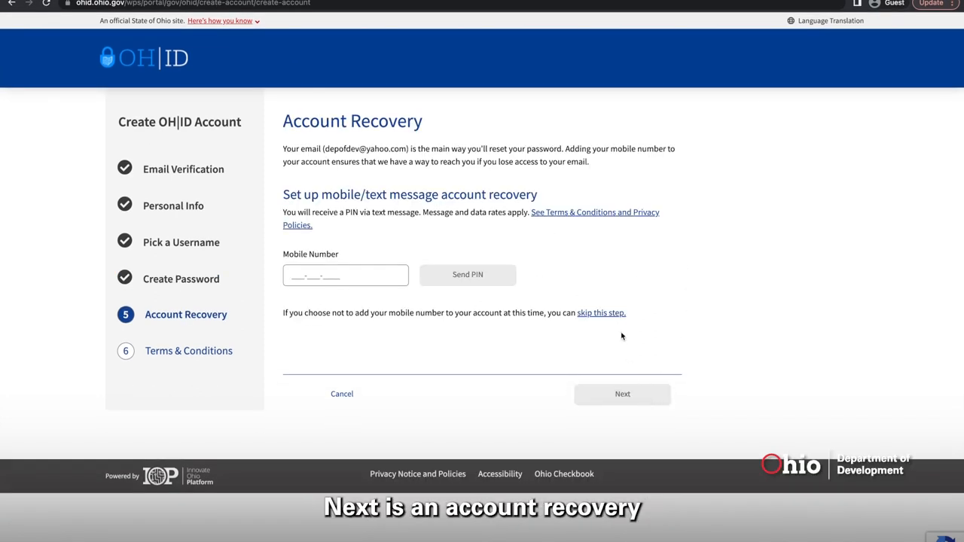
mouse_move(611, 310)
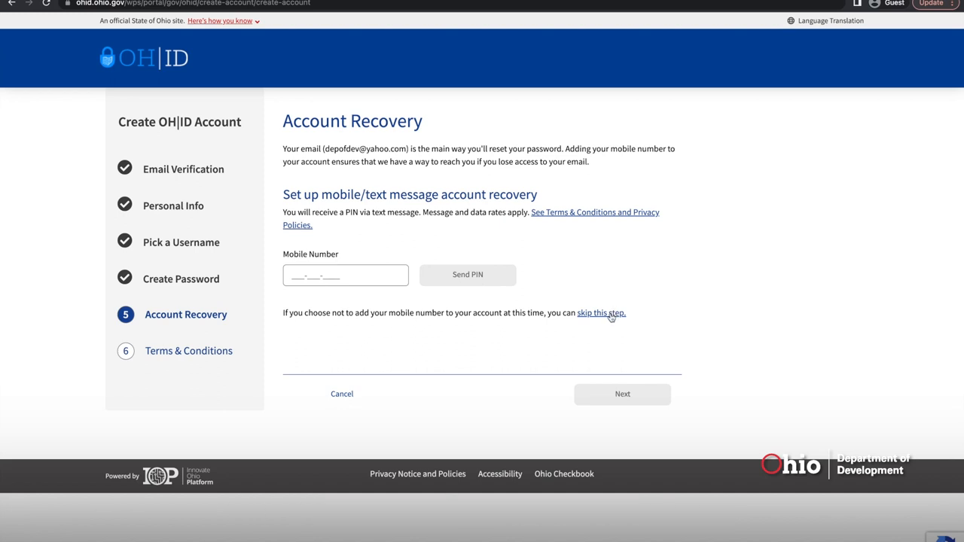
left_click(599, 312)
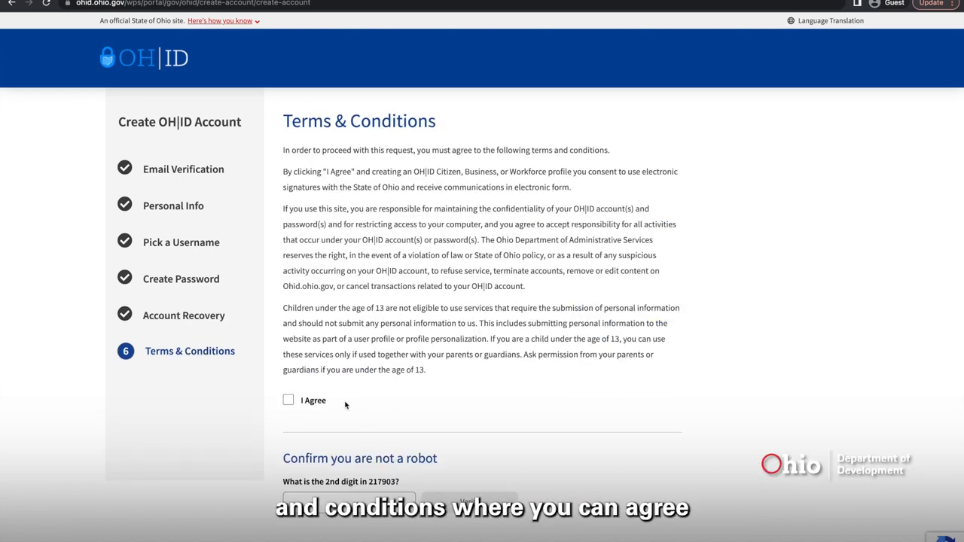
Accept the terms, answer the robot check with 1, and submit the new account.
left_click(288, 401)
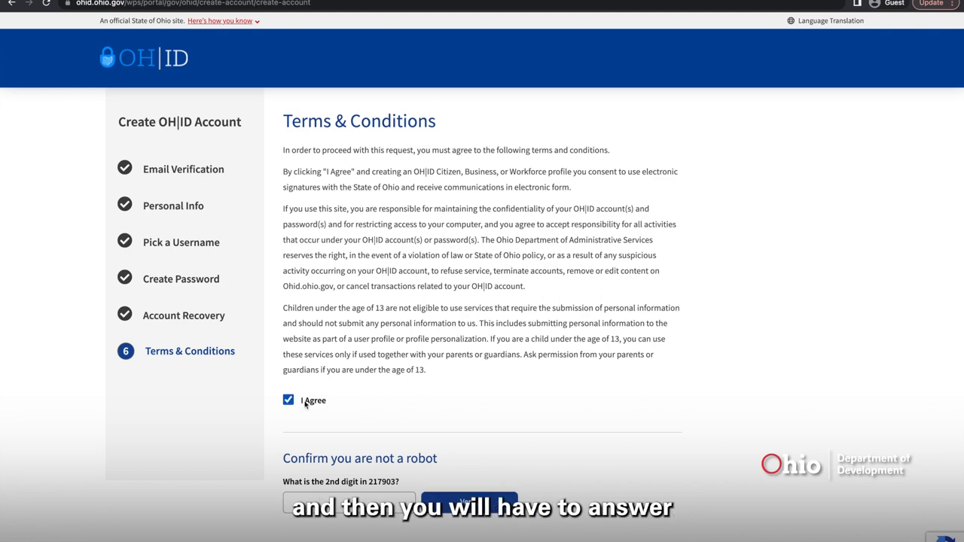
scroll("down", 3)
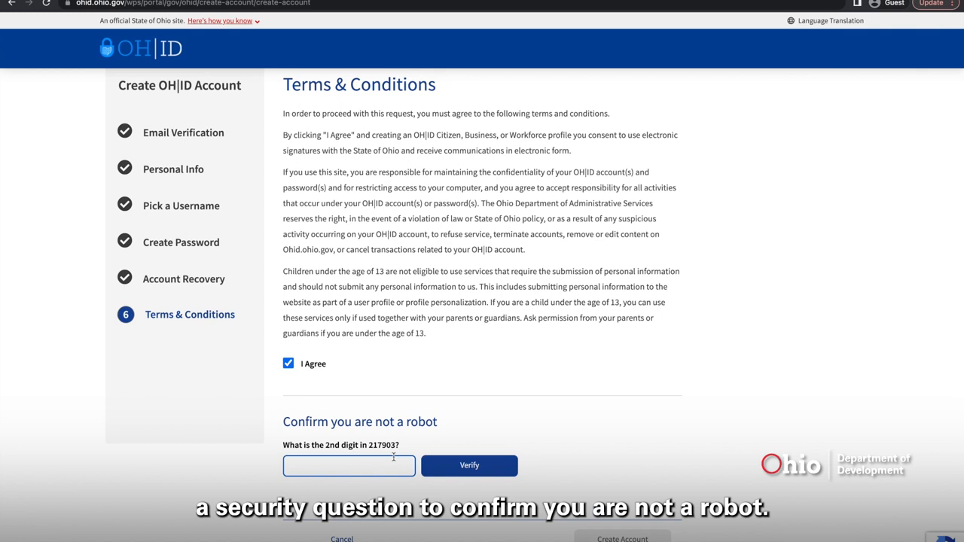
type("1")
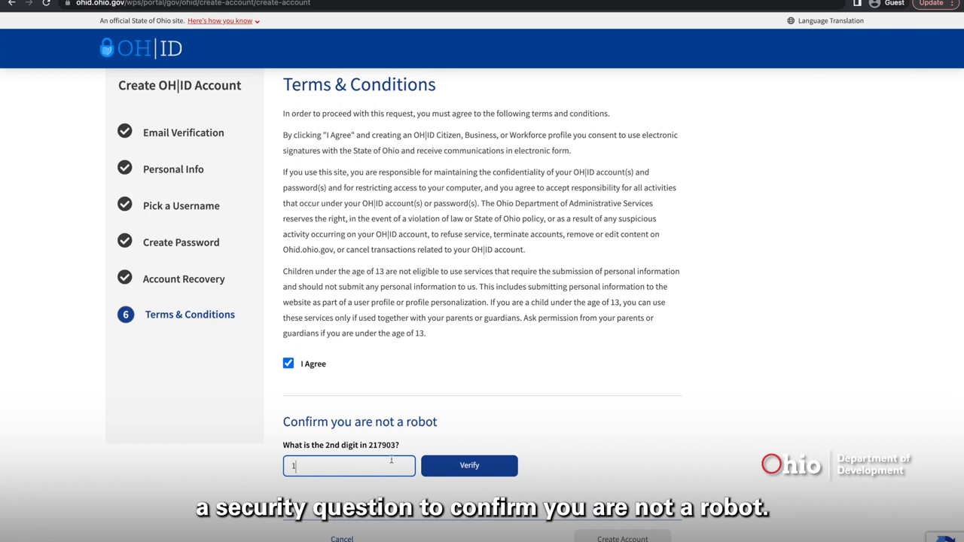
left_click(468, 465)
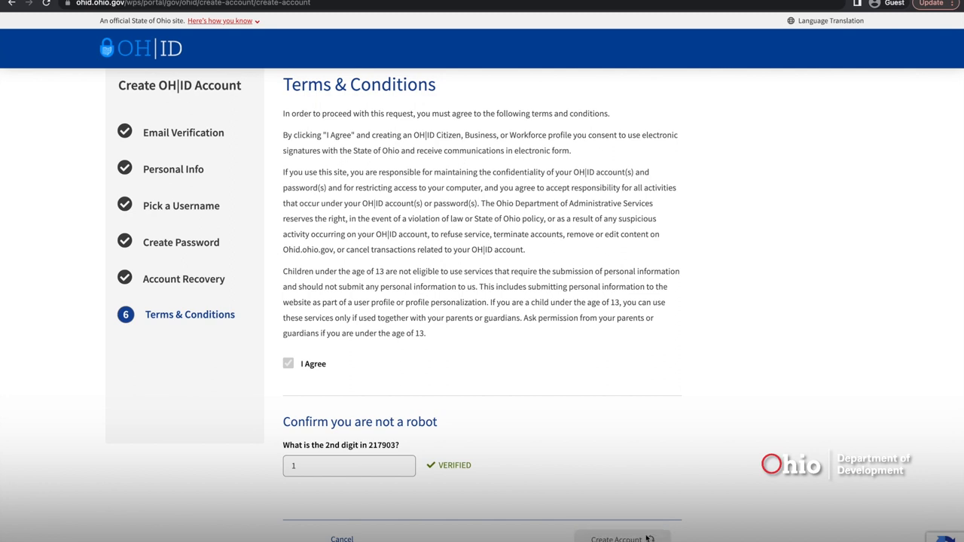
left_click(632, 537)
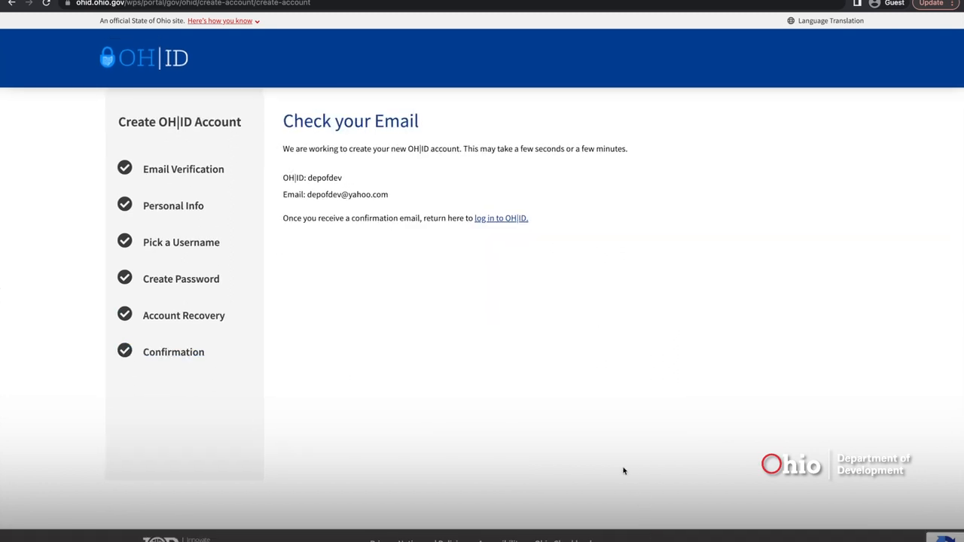
mouse_move(588, 300)
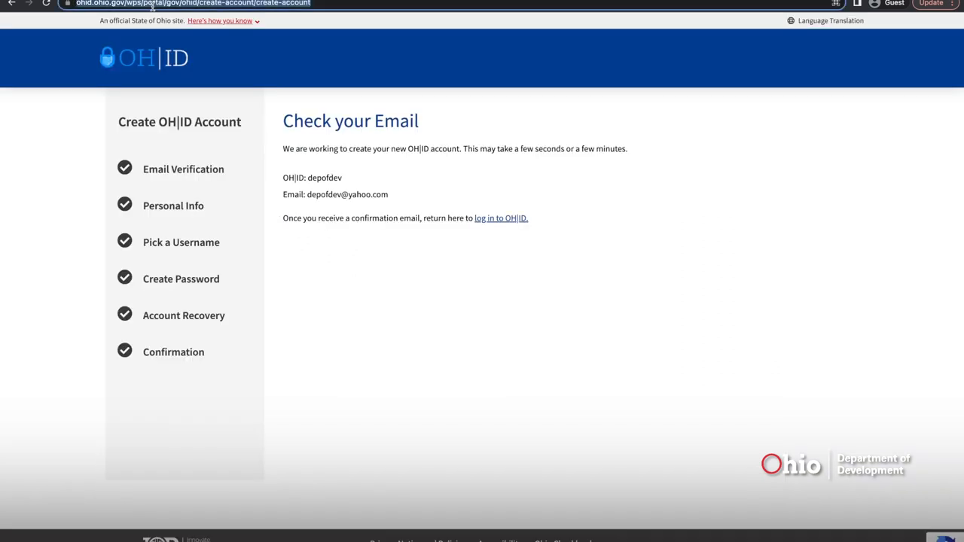
Enter the gateway.ohio.gov address to leave the check-your-email page.
type("gateway.ohio.go")
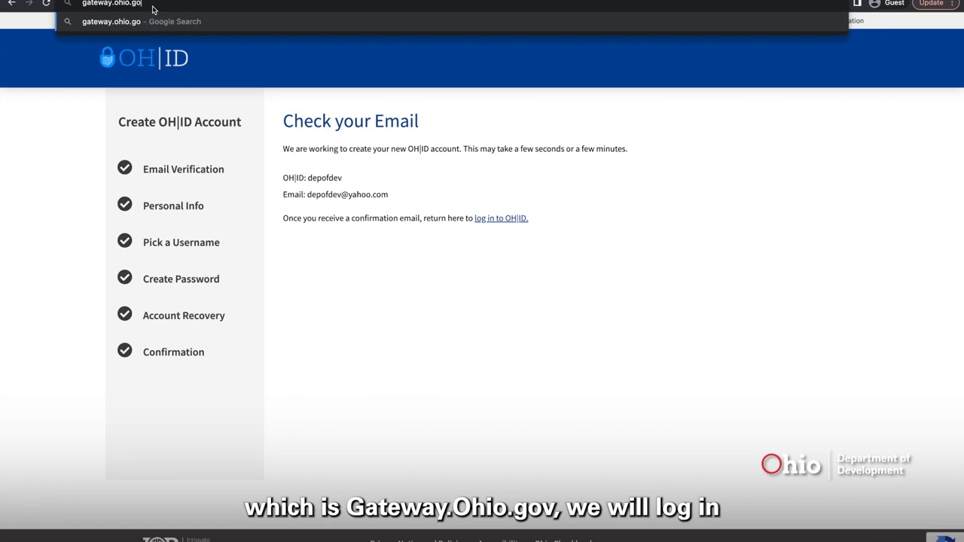
Load the Gateway site and sign in with the new OH|ID username depofdev.
key("Enter")
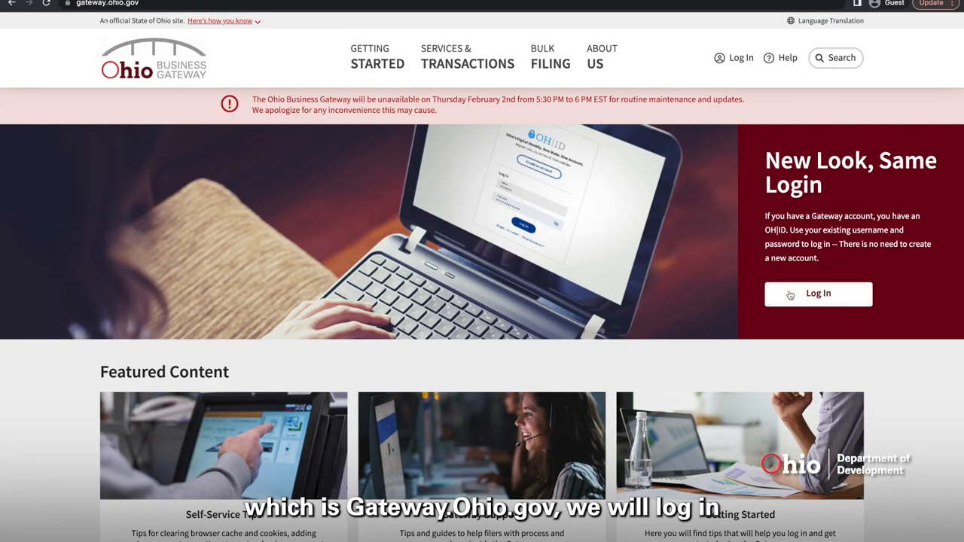
left_click(818, 294)
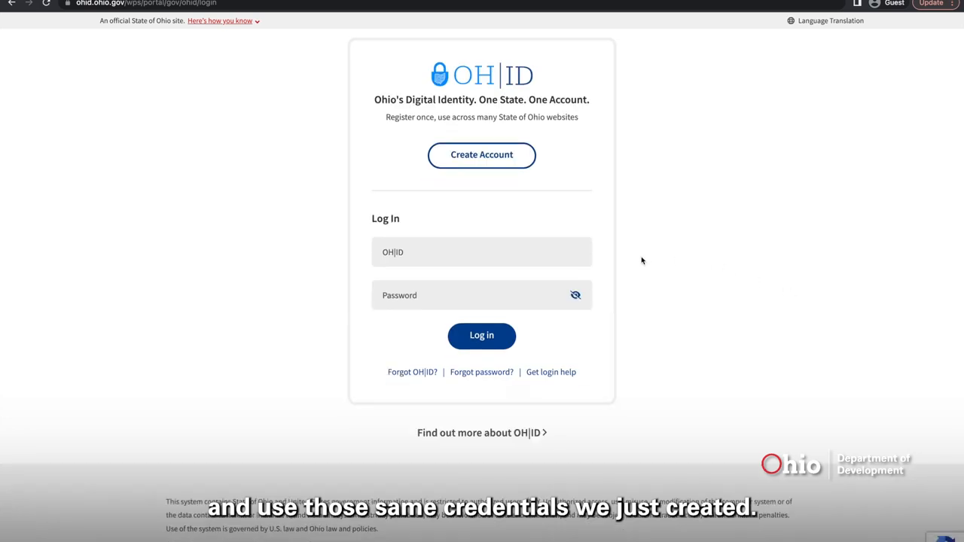
type("depofdev")
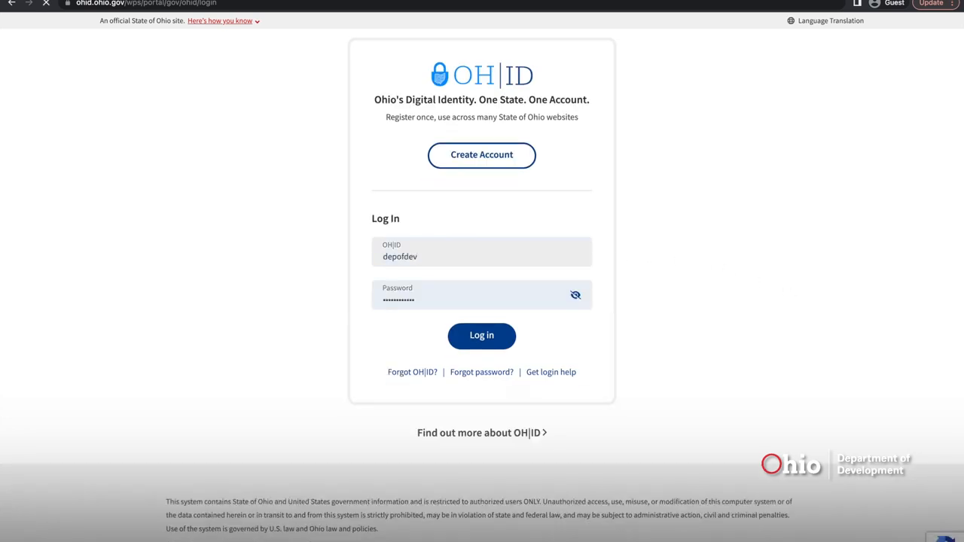
left_click(482, 336)
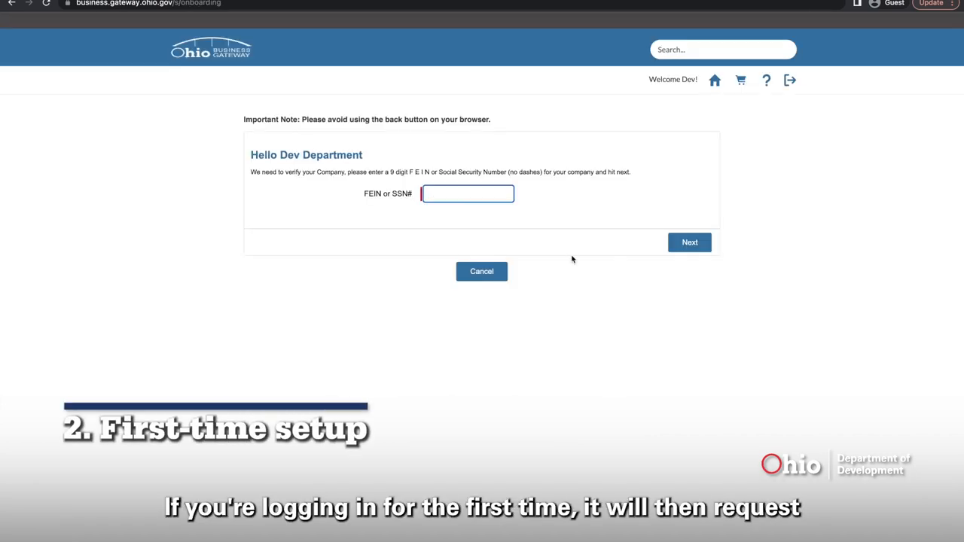
Submit the company FEIN and confirm the business is identified by FEIN.
type("44")
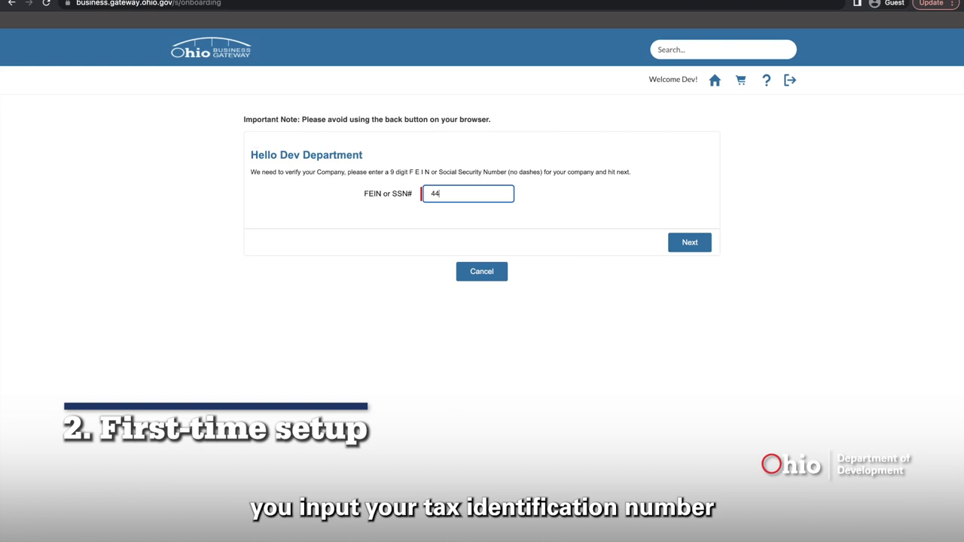
left_click(691, 241)
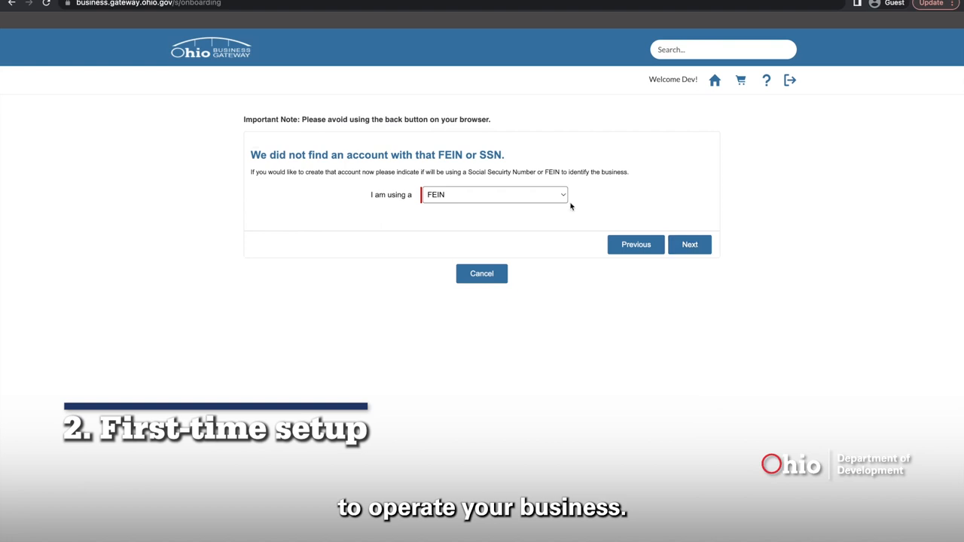
left_click(494, 194)
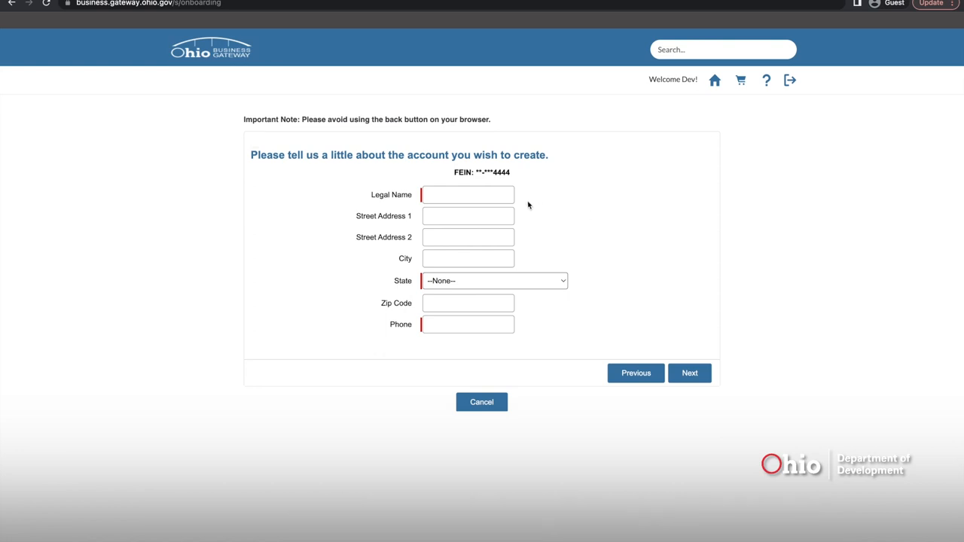
type("My Business Name, LLC")
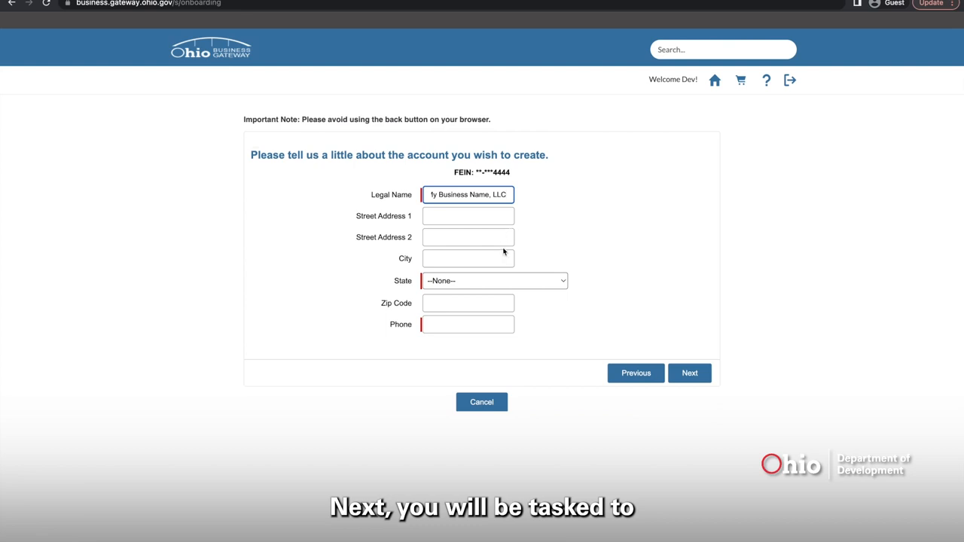
left_click(494, 282)
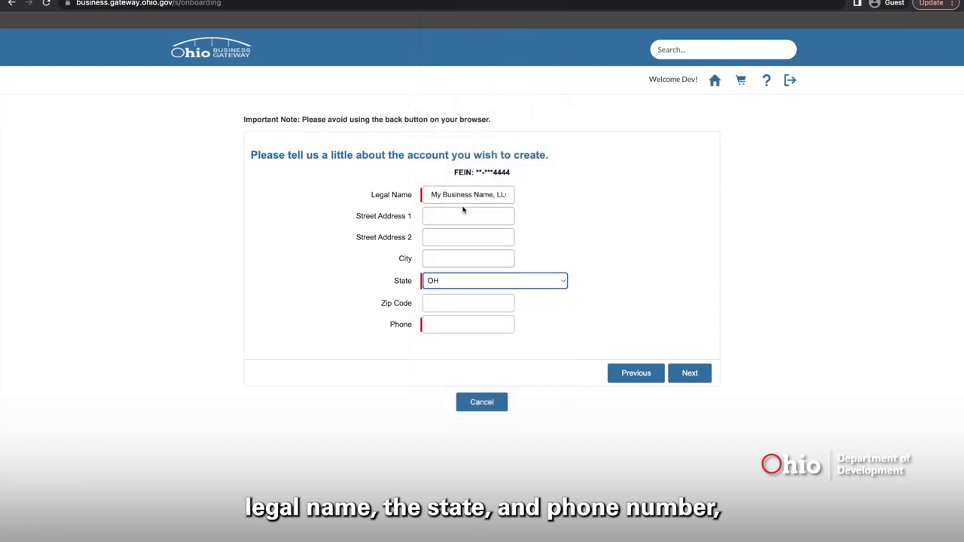
mouse_move(465, 284)
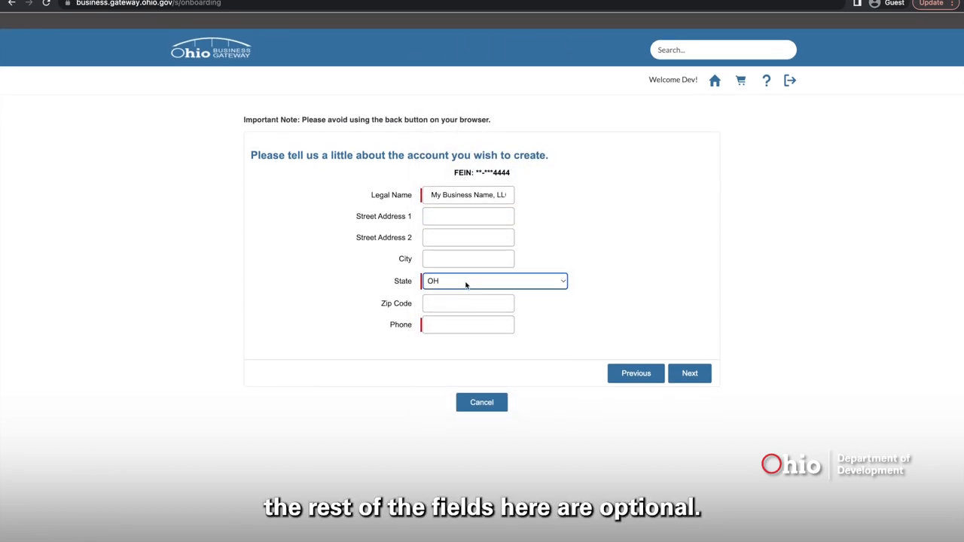
left_click(468, 325)
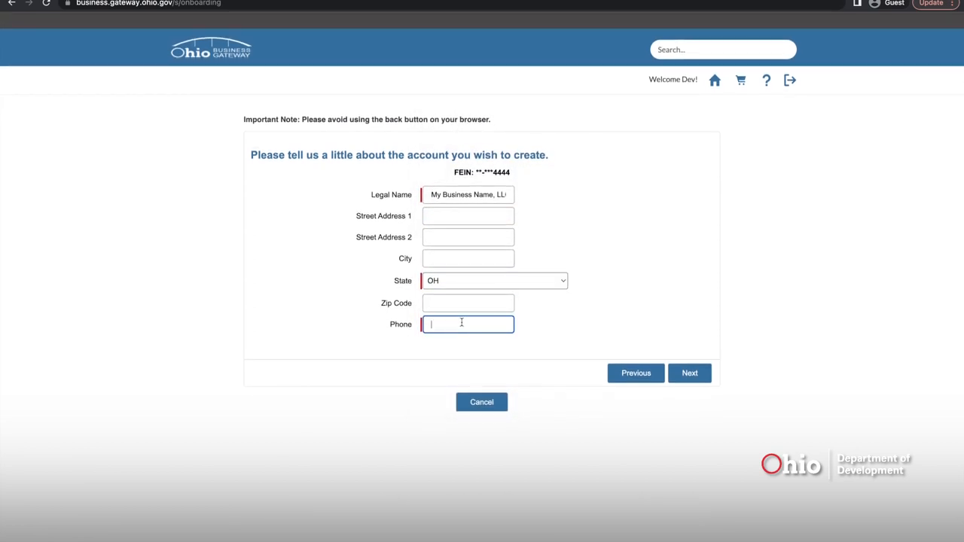
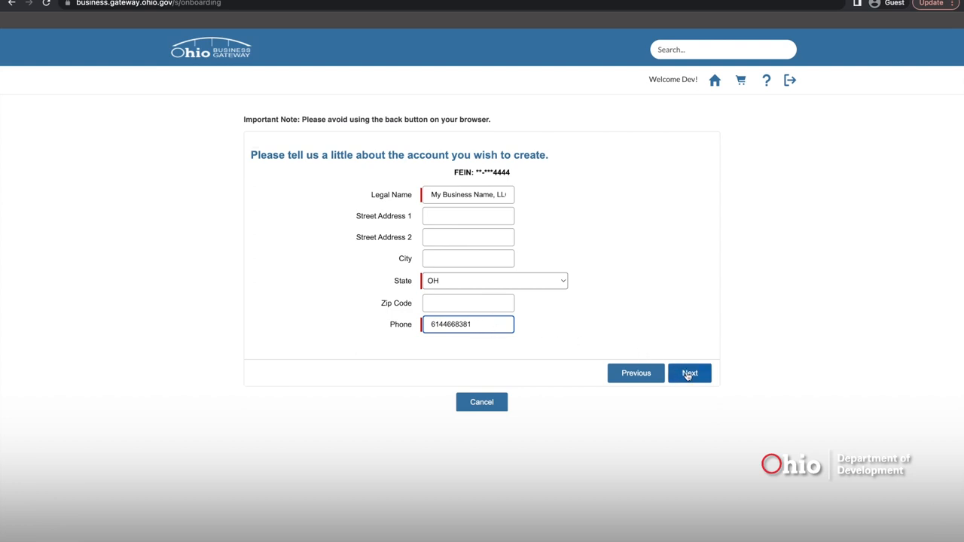
left_click(691, 373)
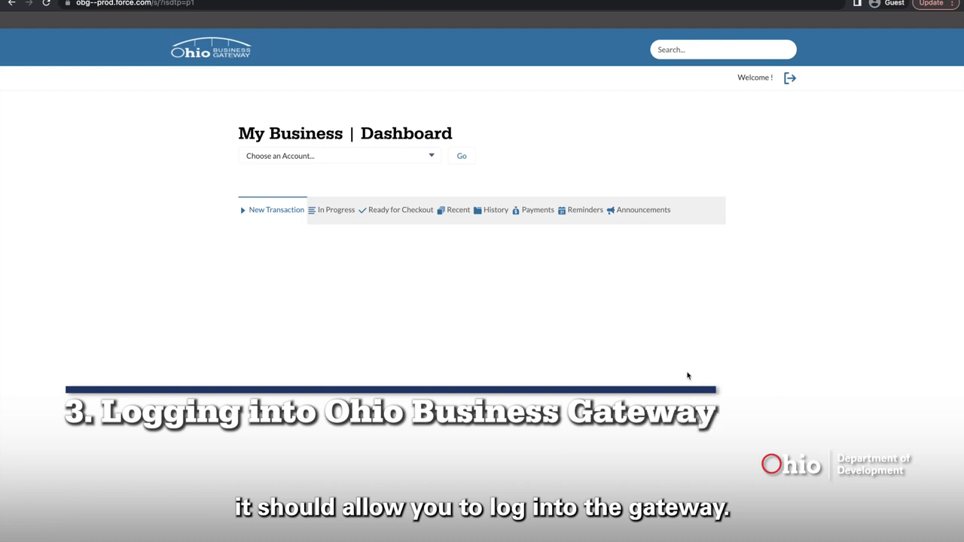
mouse_move(717, 202)
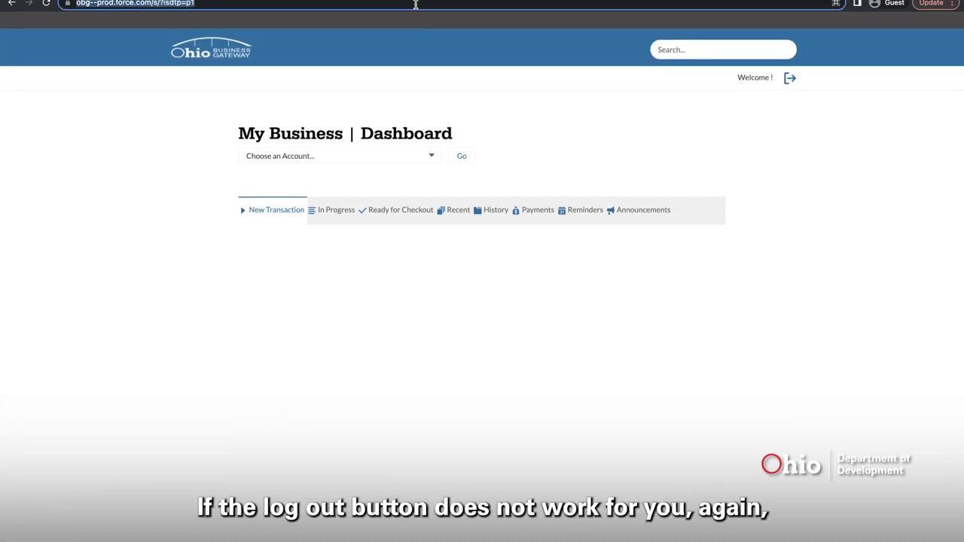
Return to the gateway.ohio.gov homepage and start logging in again.
type("gateway.ohio.gov")
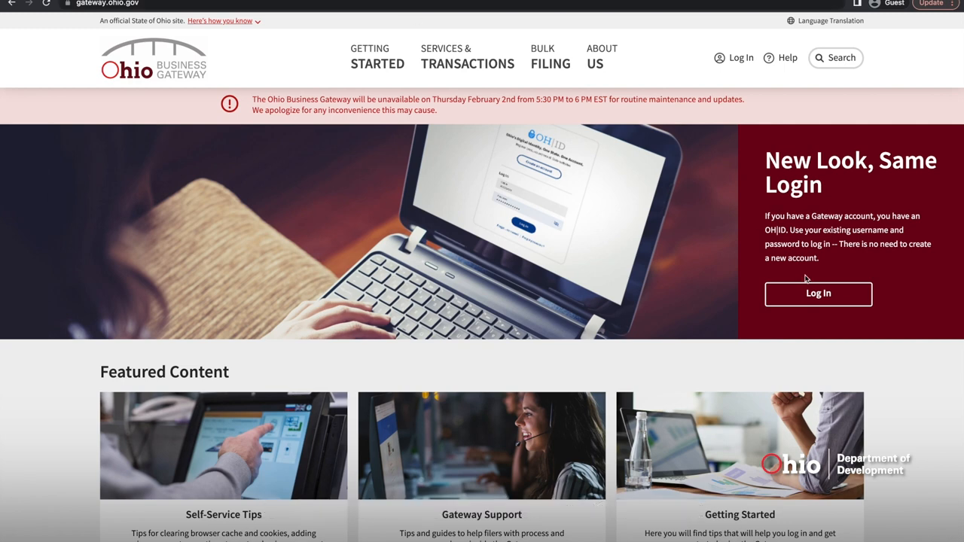
left_click(818, 294)
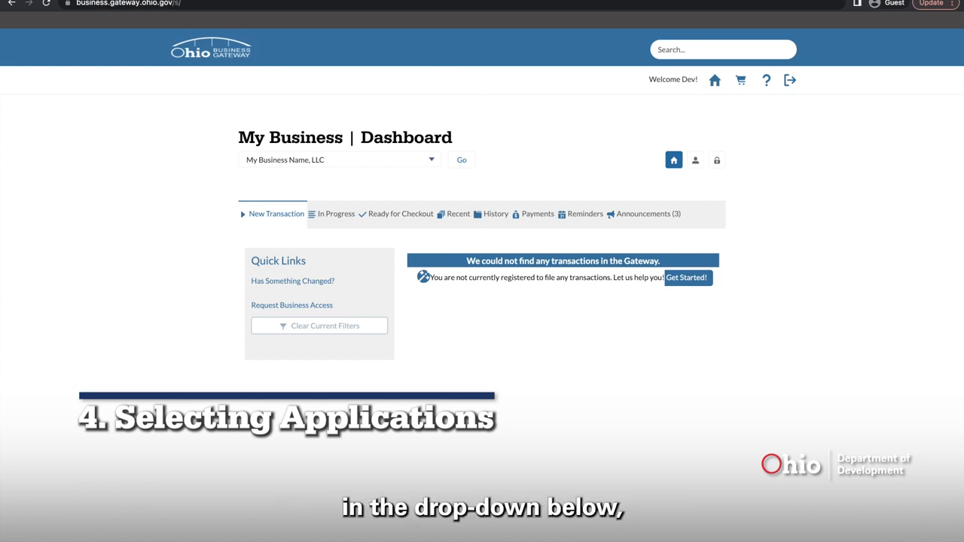
mouse_move(744, 175)
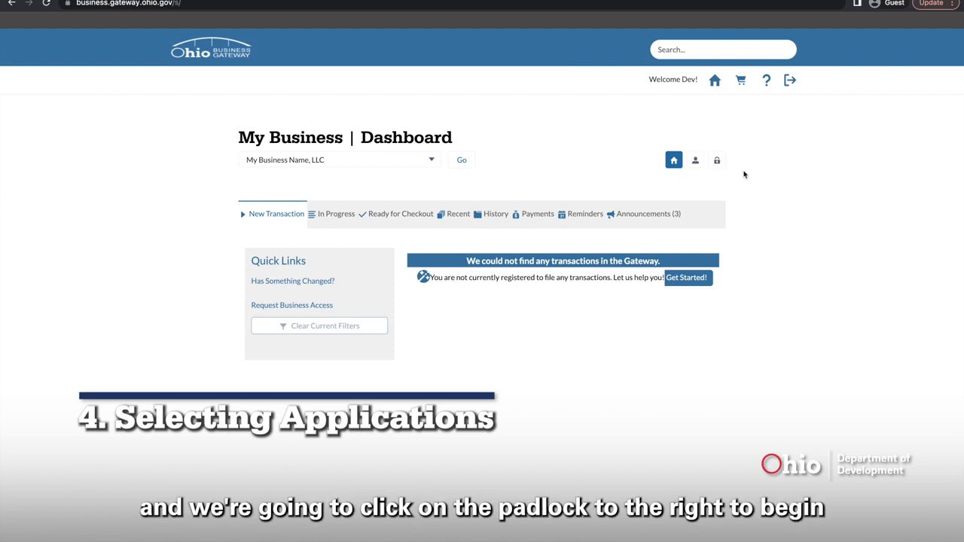
In account access management, authorize the Minority Business Development Division service area and view its transaction types.
left_click(717, 159)
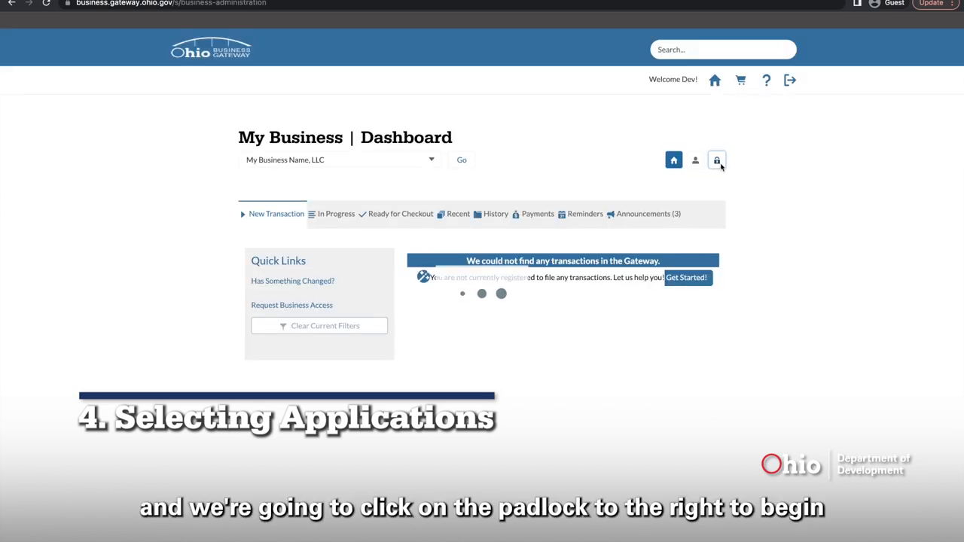
left_click(717, 160)
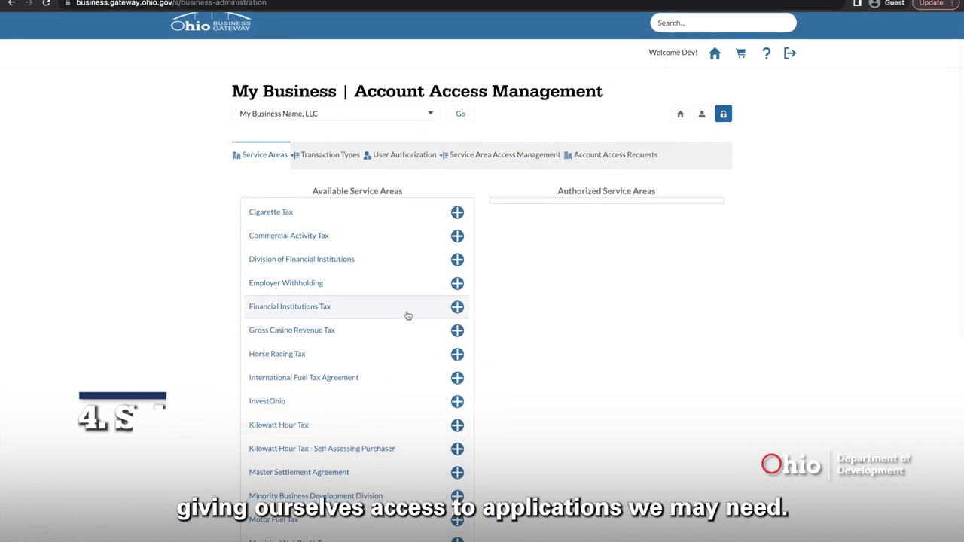
scroll("down", 3)
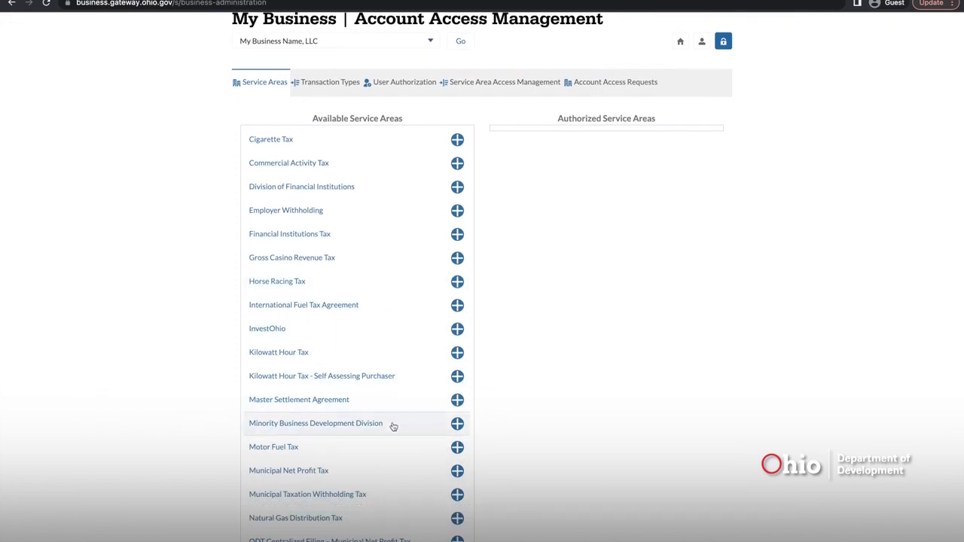
left_click(456, 424)
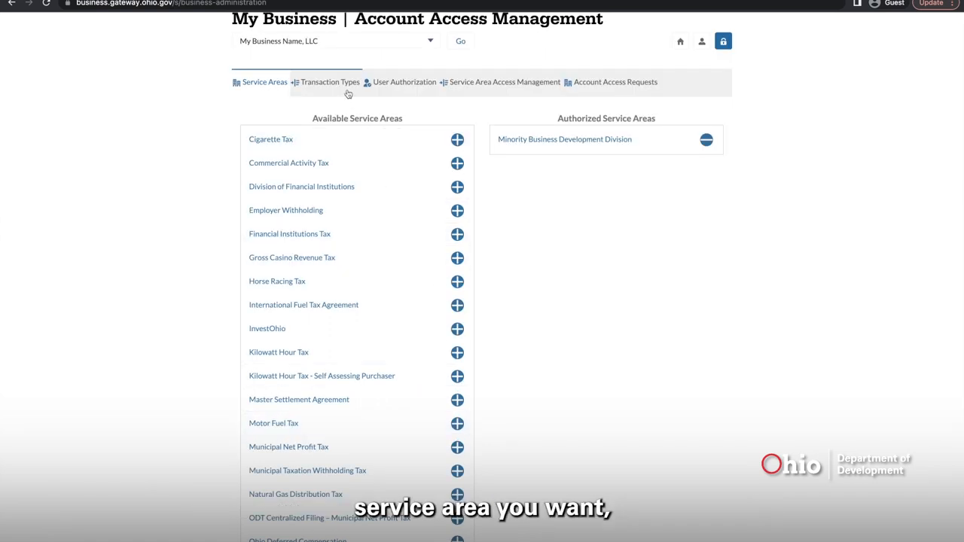
left_click(332, 81)
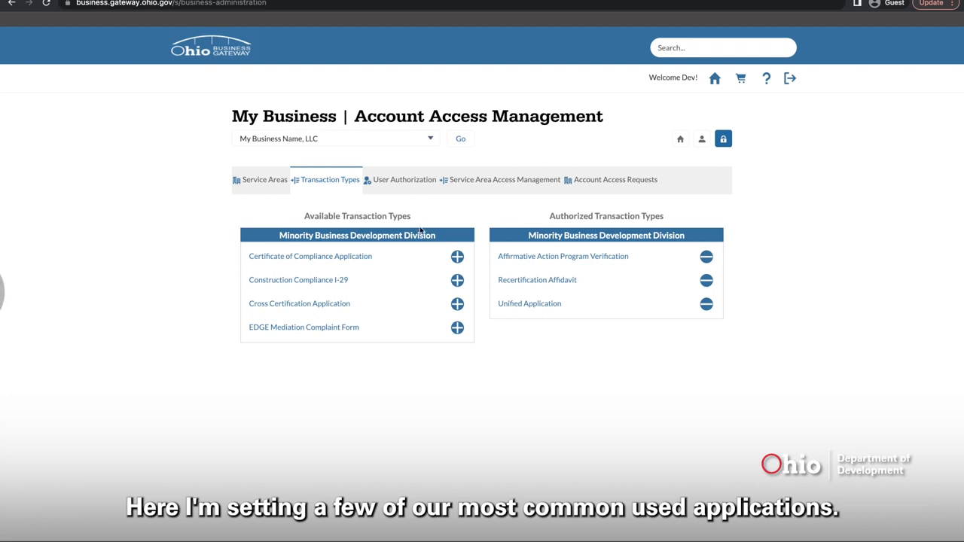
mouse_move(397, 253)
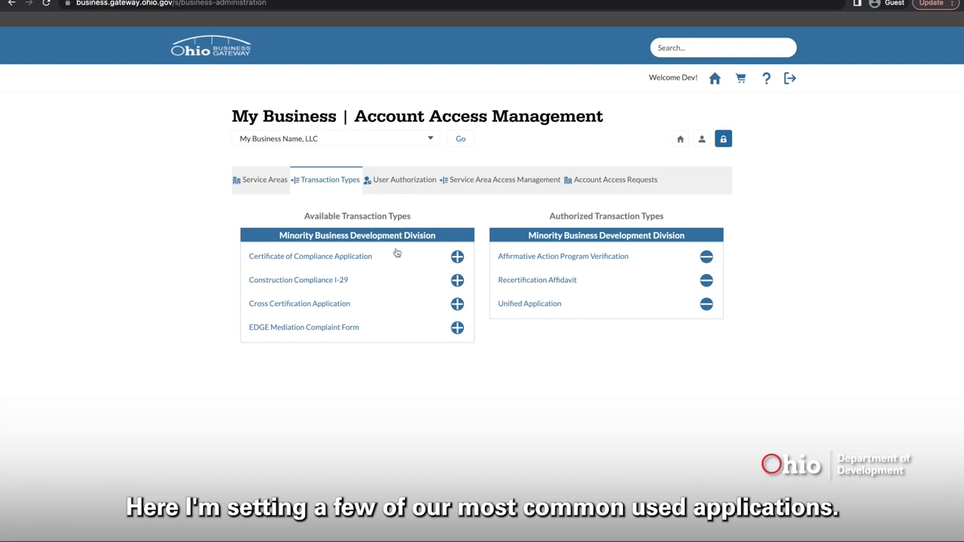
Authorize the Certificate of Compliance Application and view user permissions for the authorized applications.
left_click(458, 256)
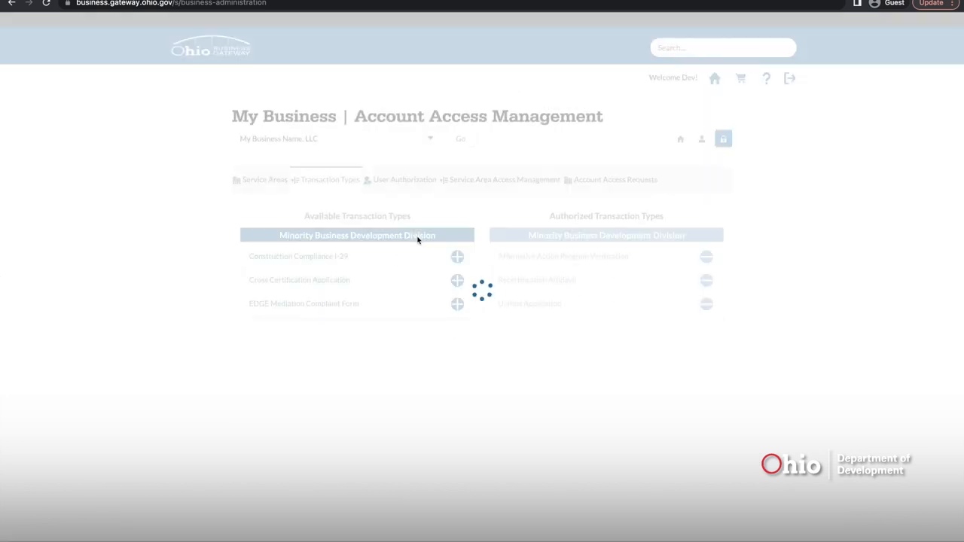
left_click(404, 180)
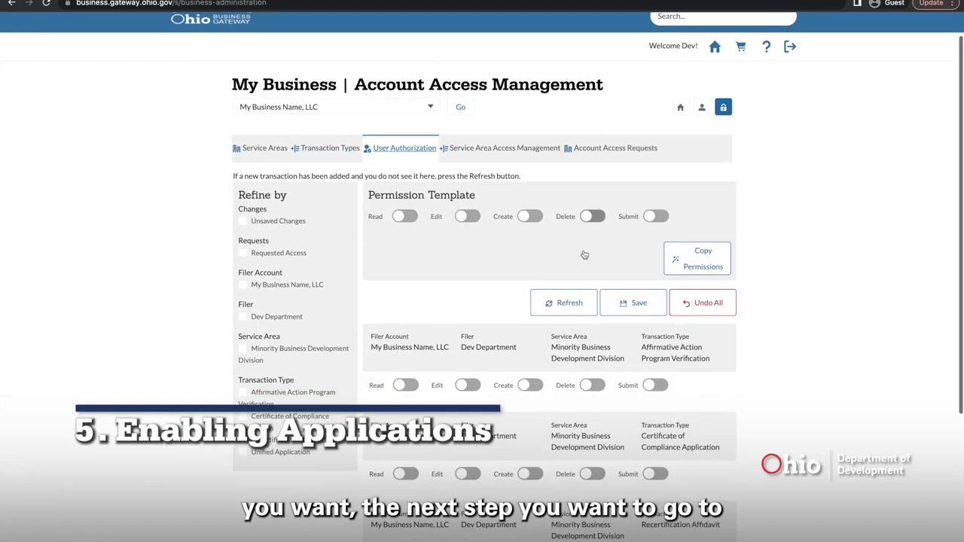
Copy the template permissions to every application, save them, and return to the business home page.
scroll("down", 3)
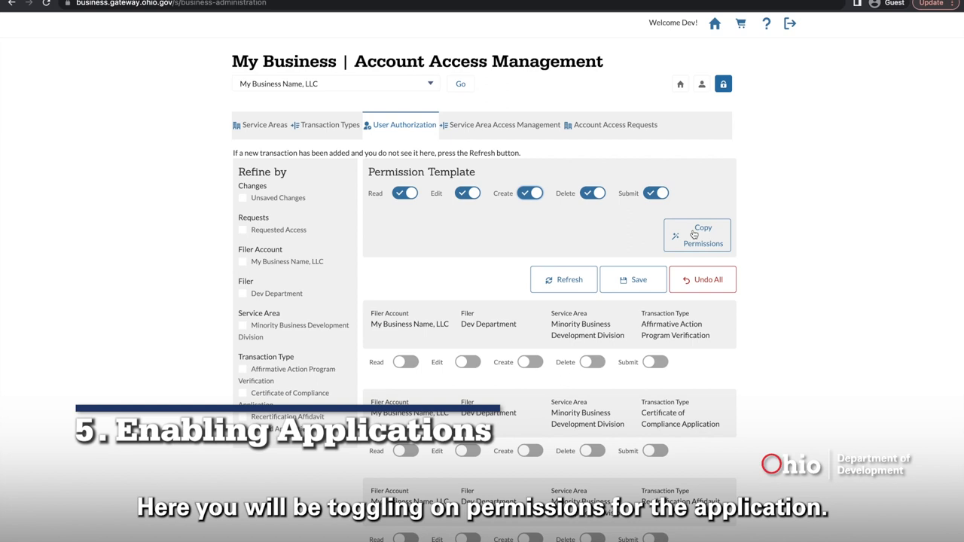
left_click(698, 235)
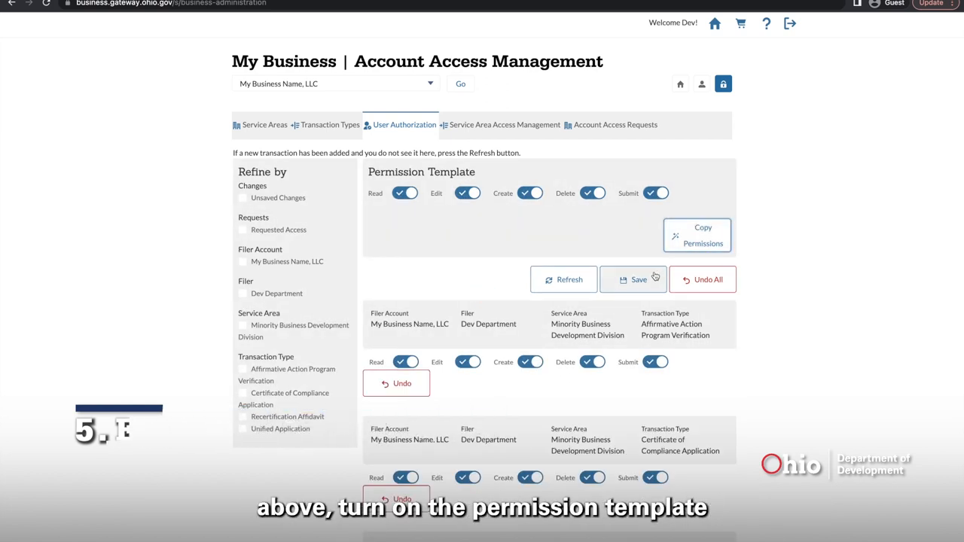
scroll("down", 3)
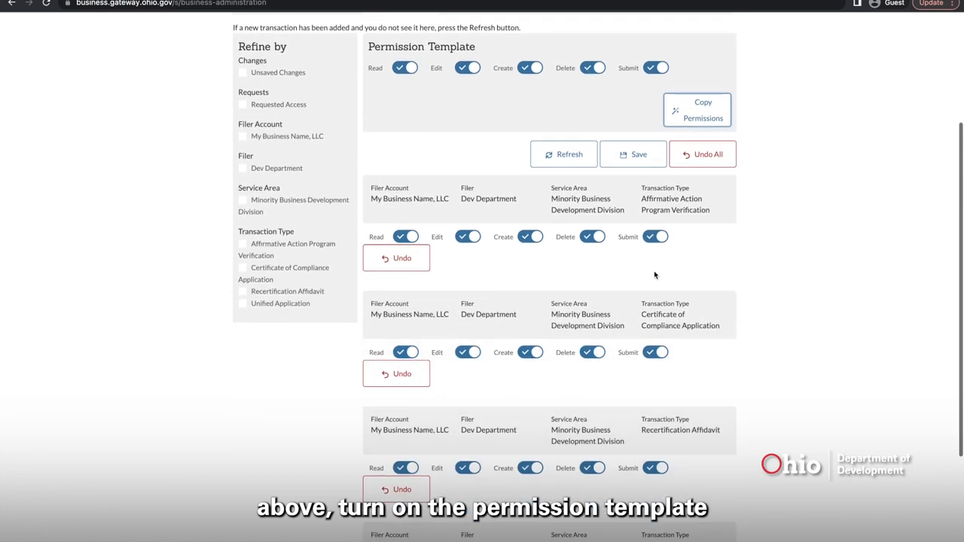
scroll("down", 3)
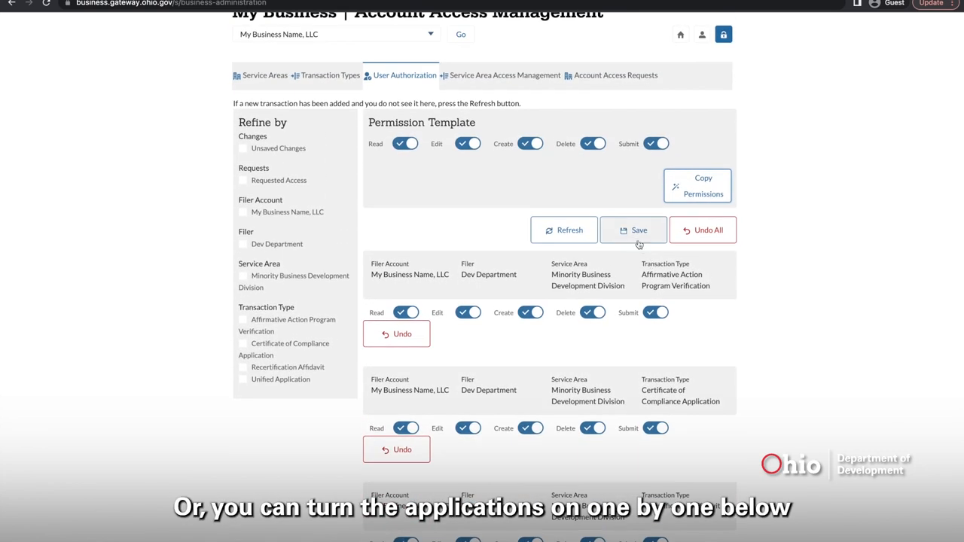
left_click(637, 229)
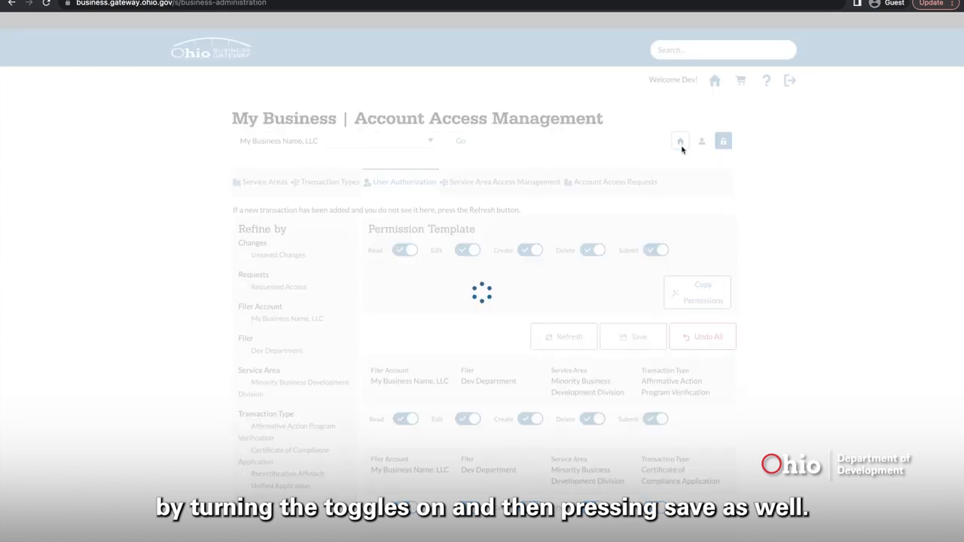
left_click(680, 142)
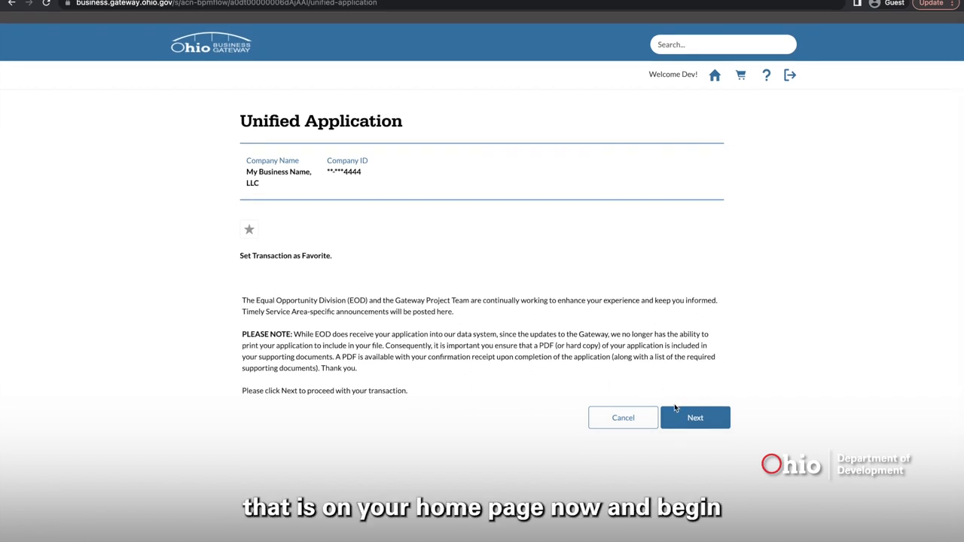
Continue past the Unified Application introduction page with Next.
left_click(696, 417)
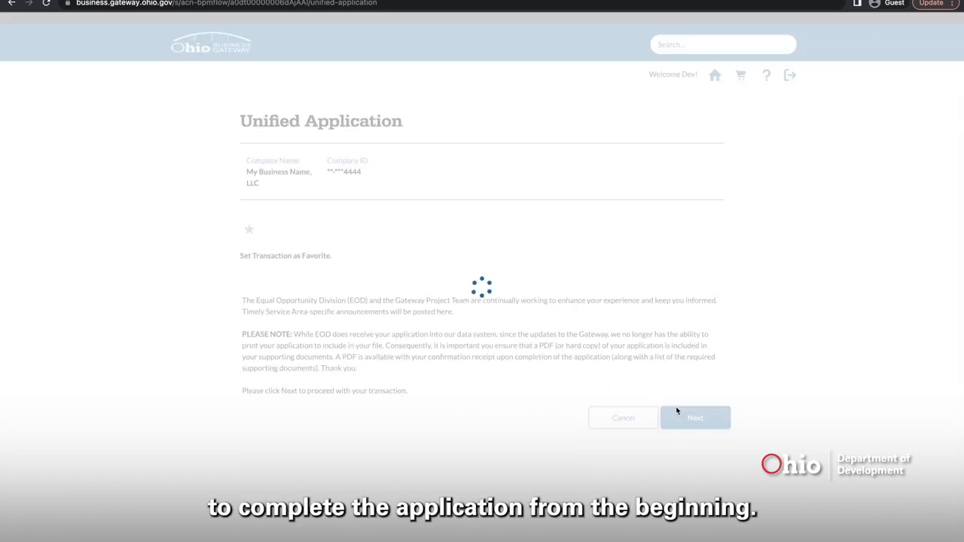